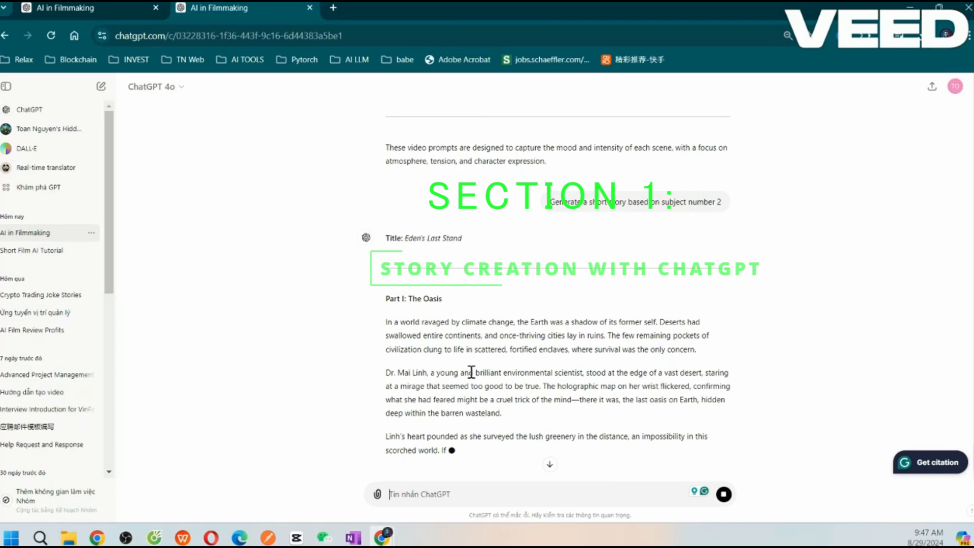
Step: Read 'Eden's Last Stand' as it generates, through Part II: The Conflict into Part III: The Stand
scroll(down, 3)
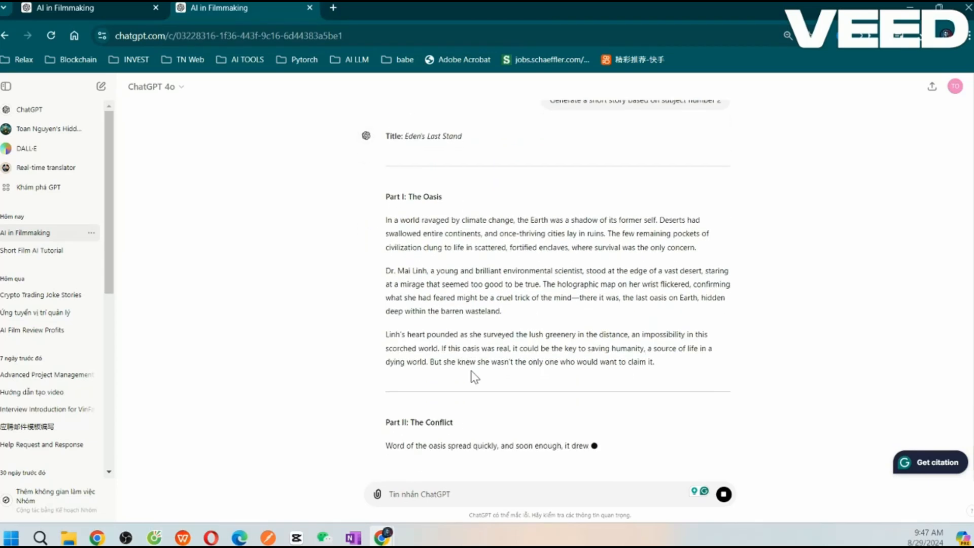
scroll(down, 3)
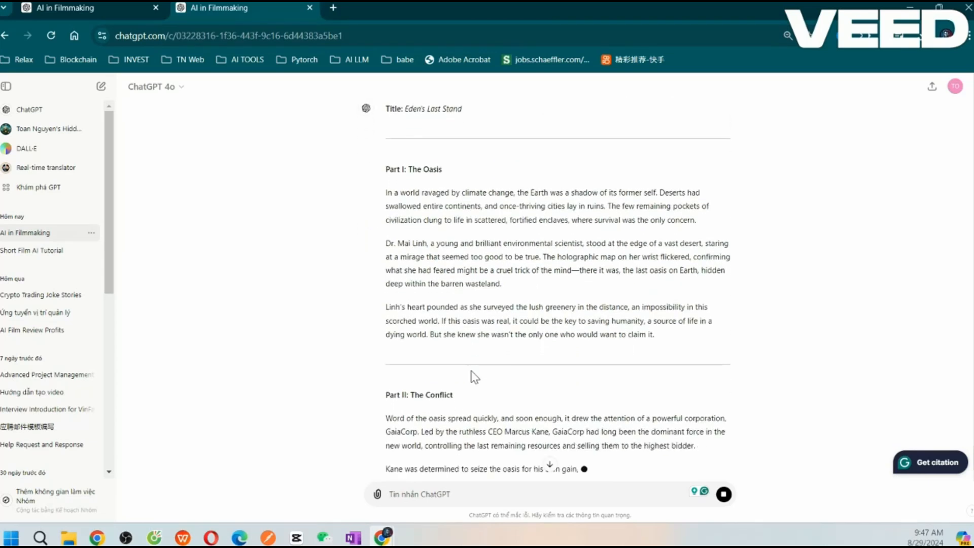
scroll(down, 3)
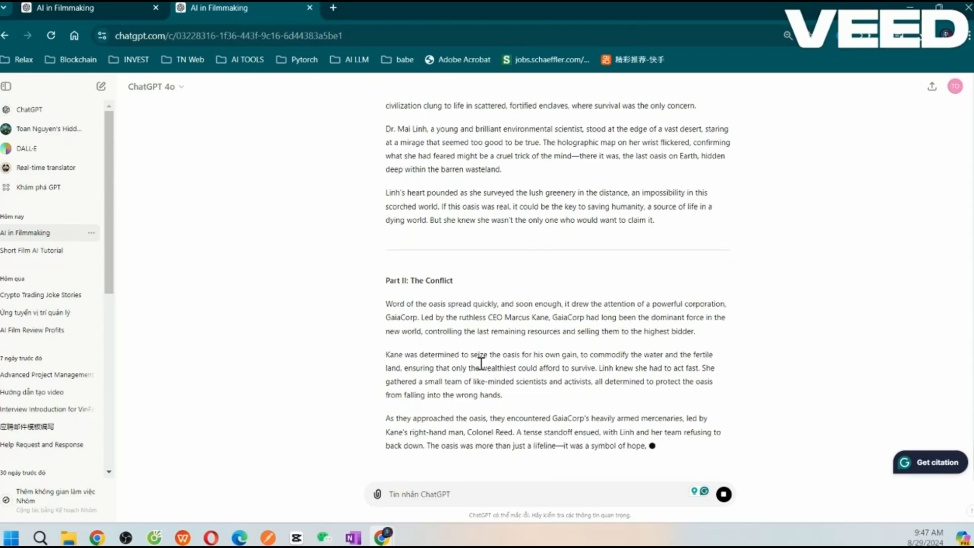
scroll(down, 3)
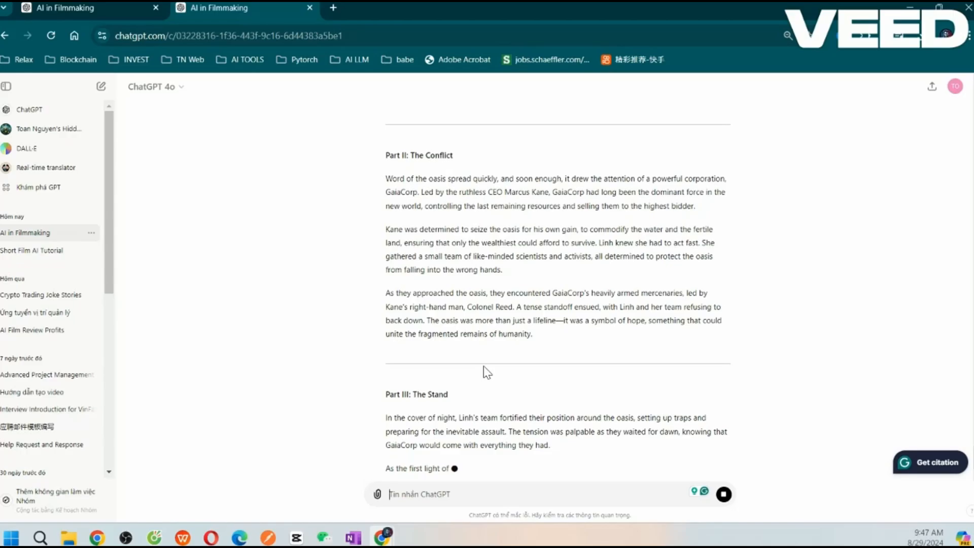
click(333, 7)
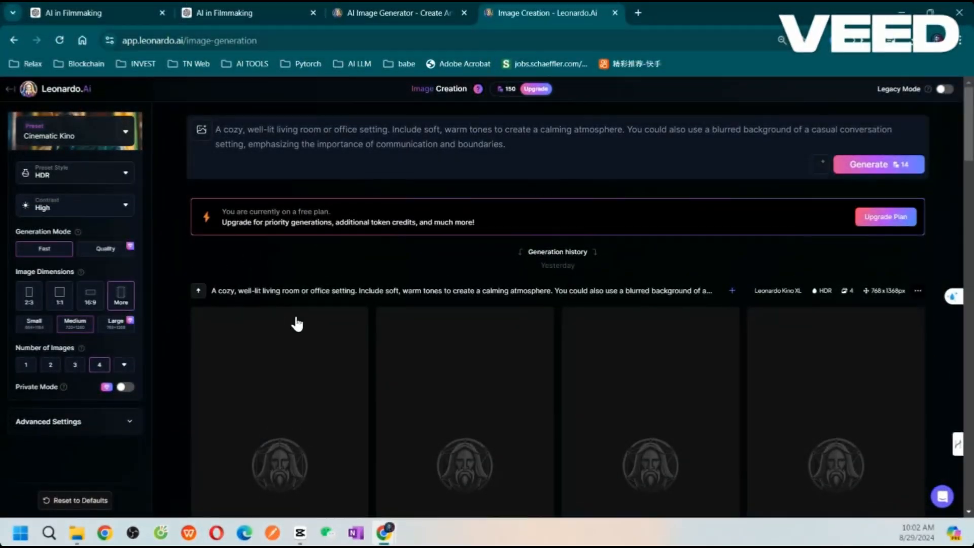
mouse_move(353, 258)
text(ru)
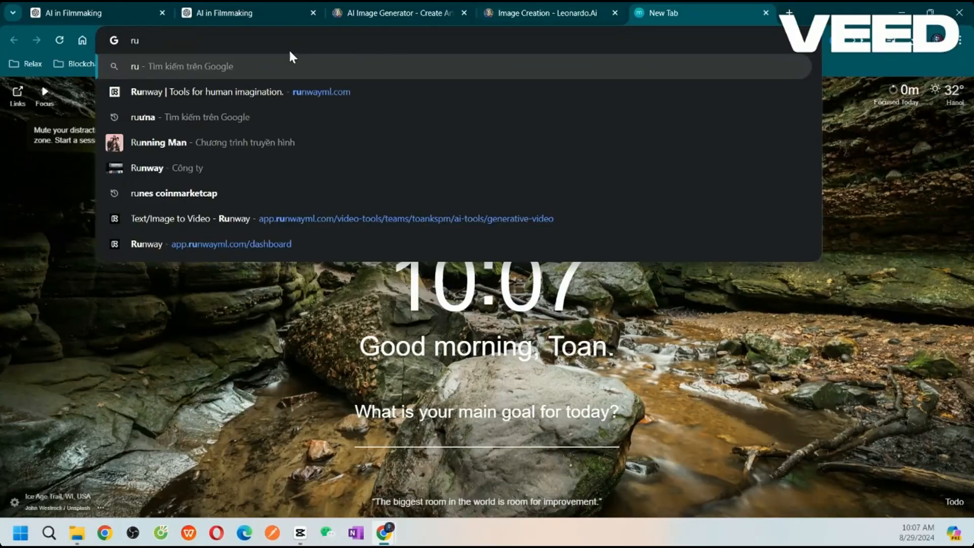
Step: Open the Runway website, enter its dashboard, and start the Text/Image to Video tool
click(207, 92)
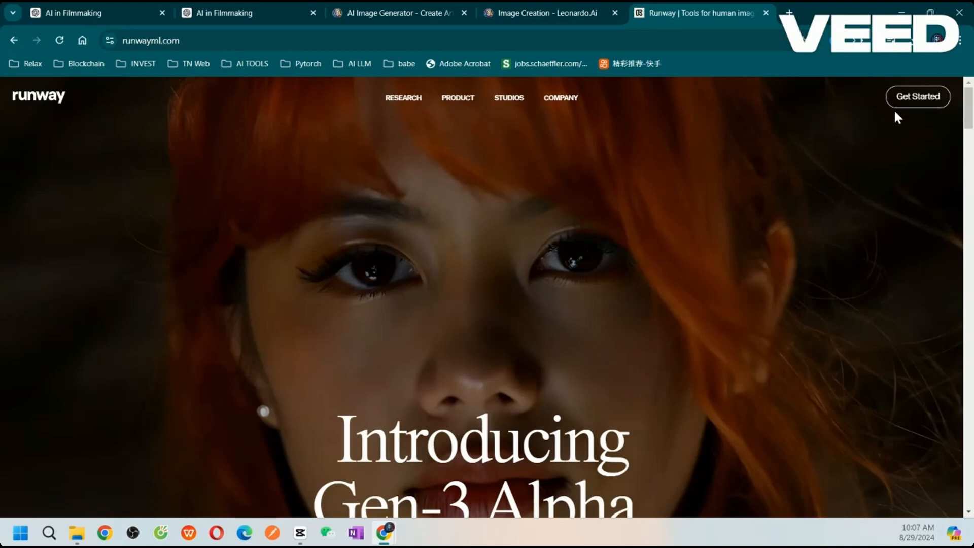
click(918, 97)
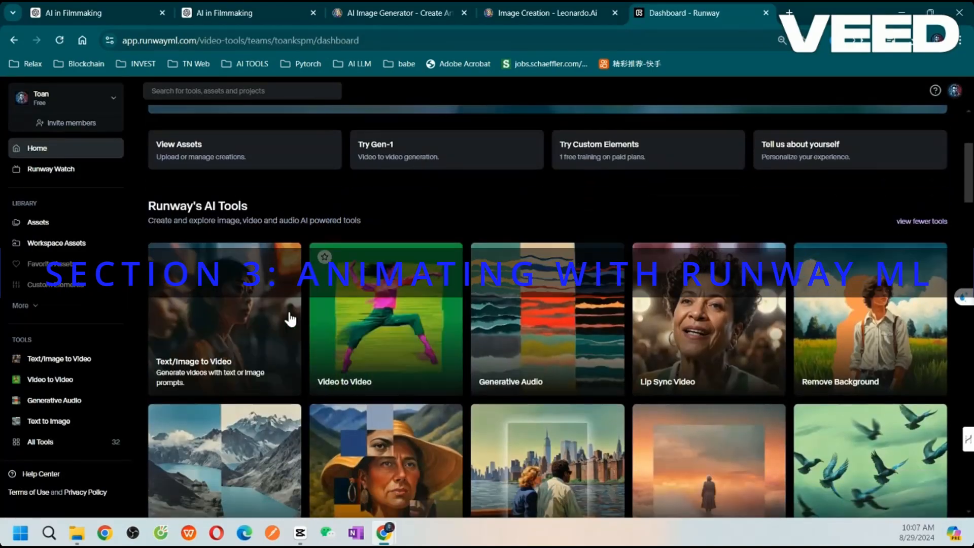
click(223, 321)
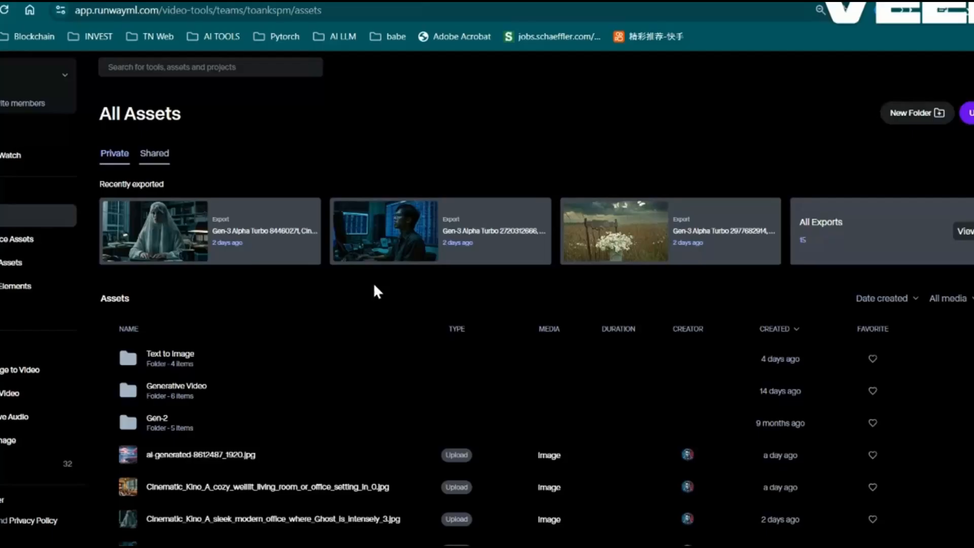
mouse_move(383, 251)
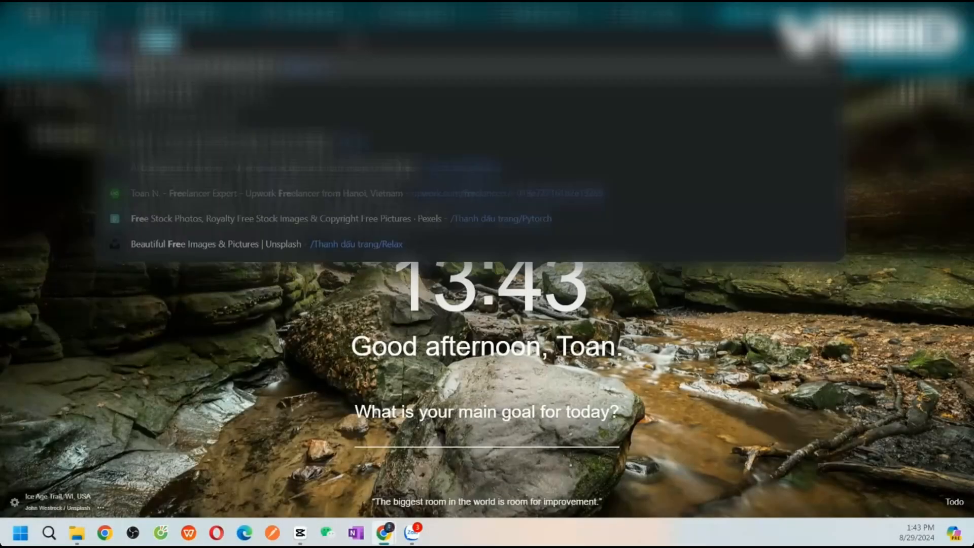
Step: Open the Freesound website from the 'freesoud' address-bar suggestion in a new tab
text(freesoud)
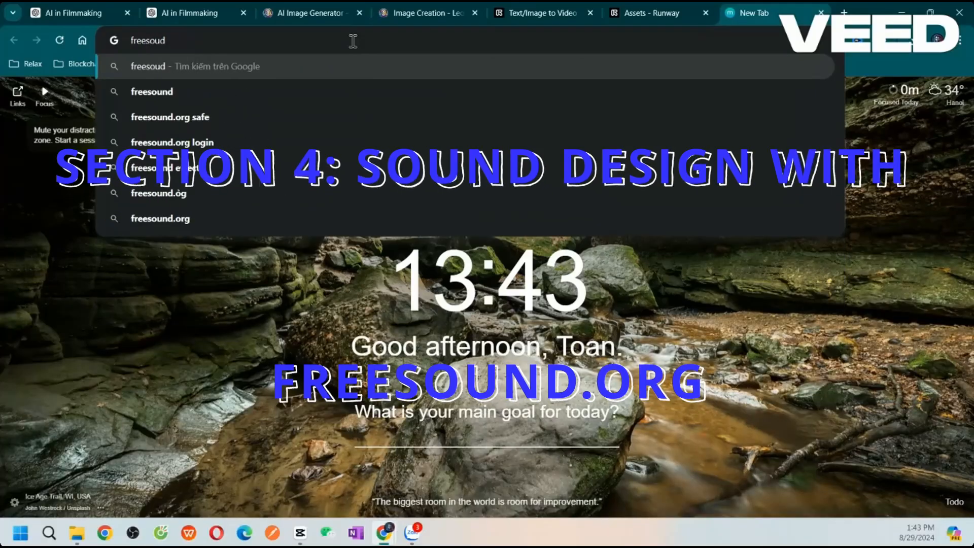
click(160, 218)
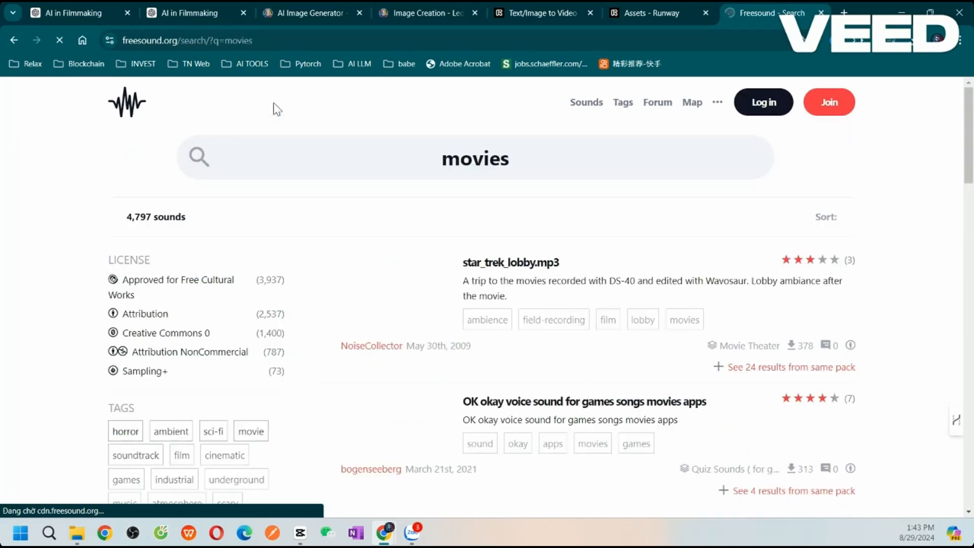
Step: Preview the 'OK okay' voice clip and '80s Movie Arp 001 (C - 120)' among the movies results
scroll(down, 3)
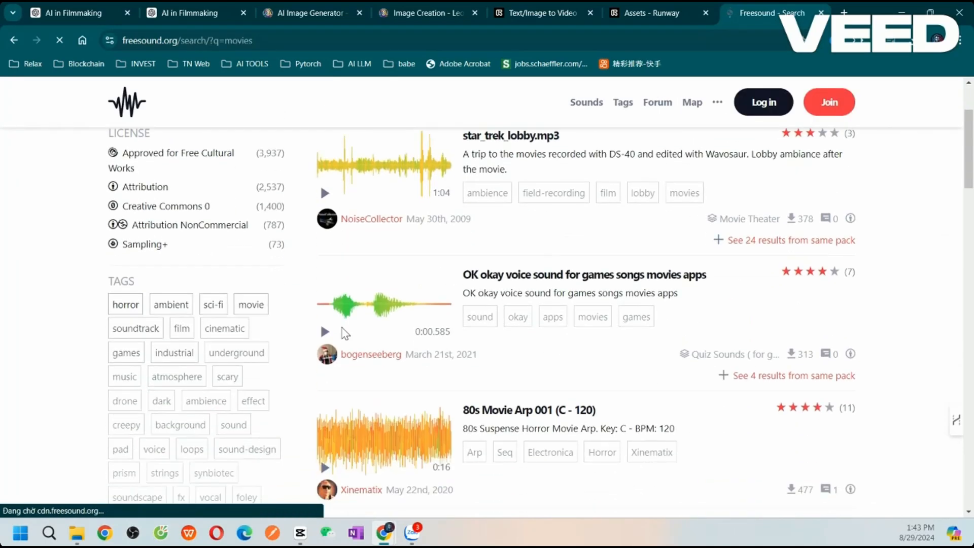
click(325, 331)
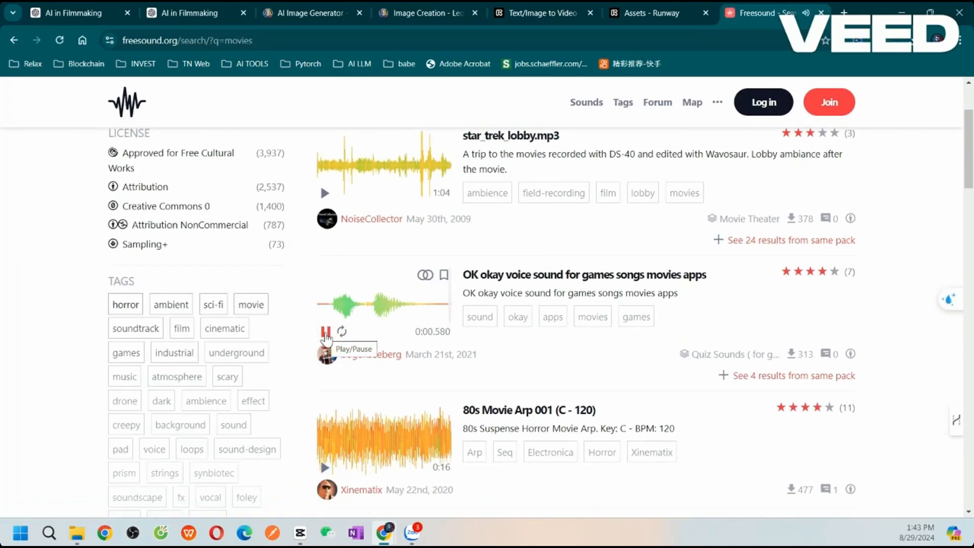
scroll(down, 3)
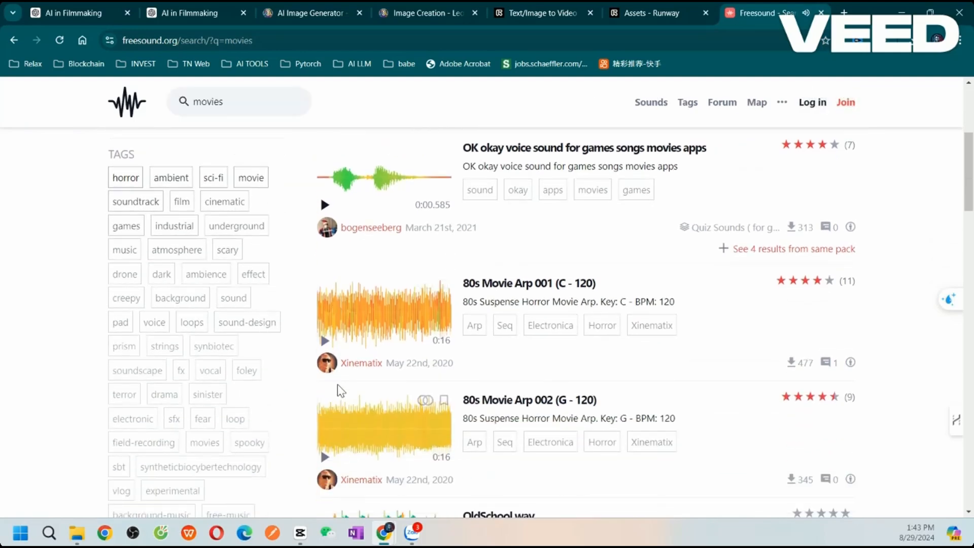
click(325, 341)
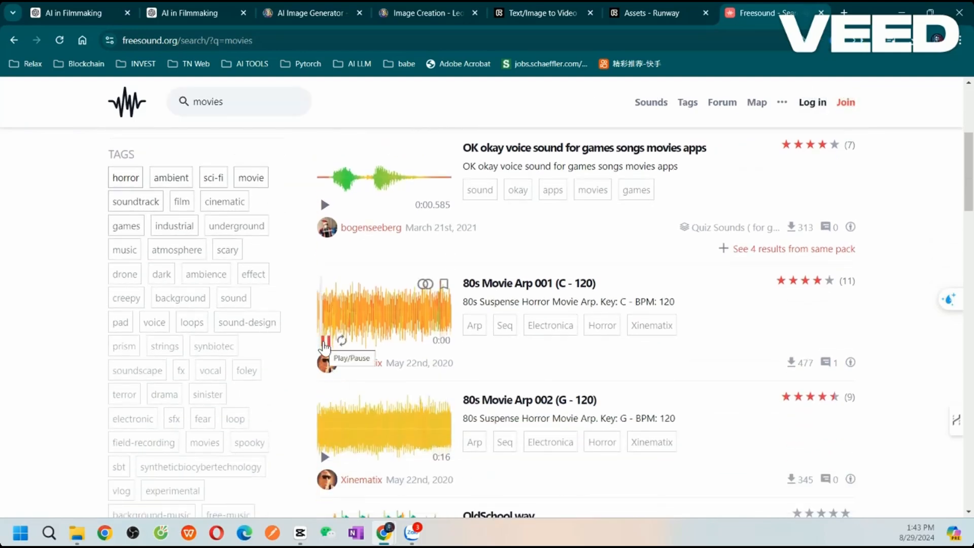